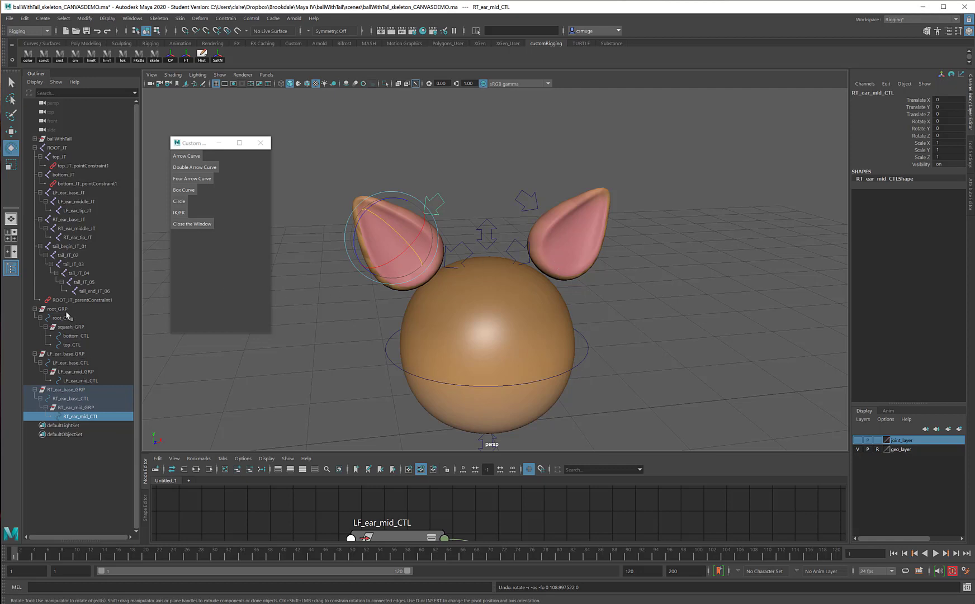
Parent LF_ear_base_GRP and RT_ear_base_GRP under root_GRP in the Outliner.
left_click(58, 309)
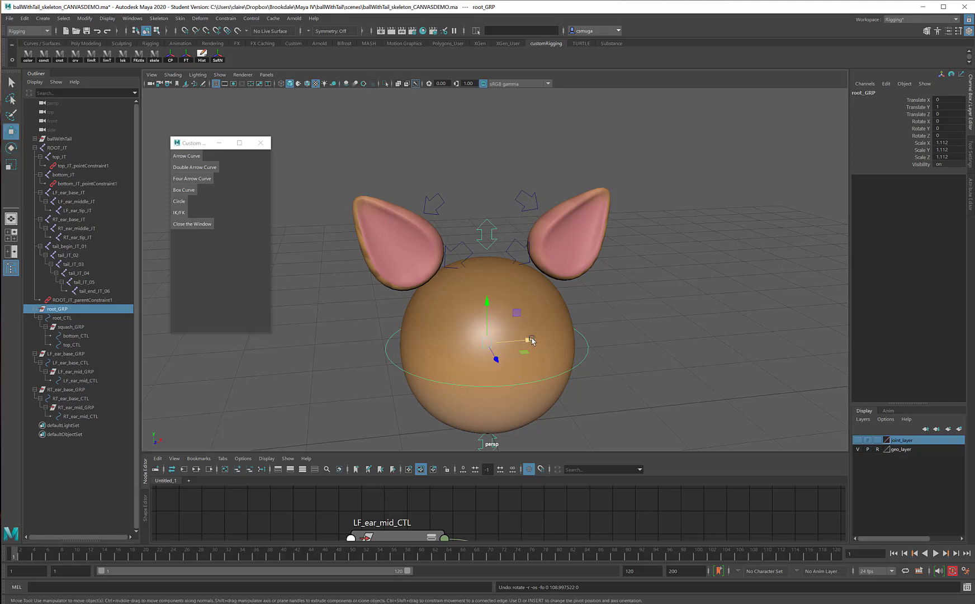
left_click_drag(531, 340, 596, 340)
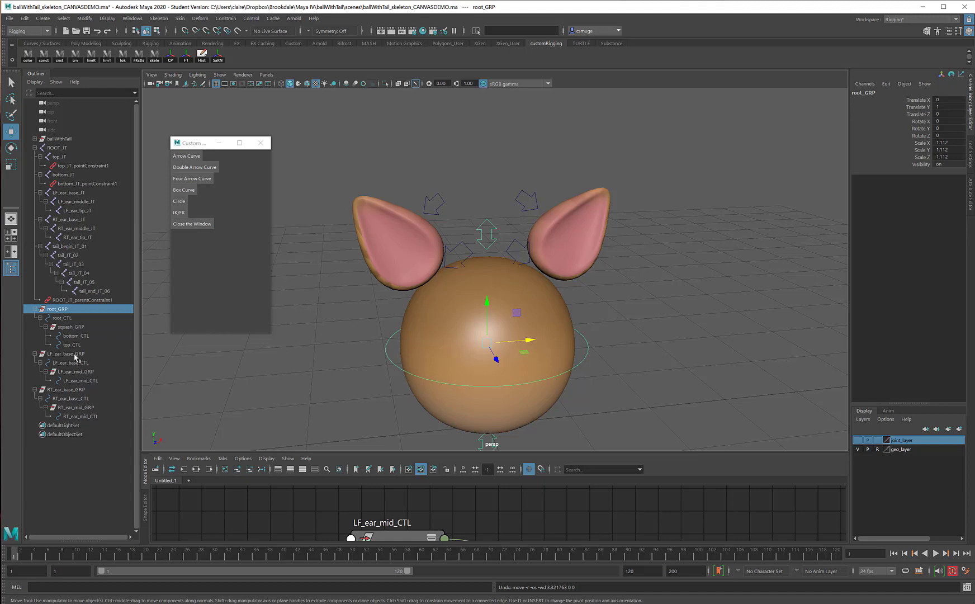
left_click(66, 353)
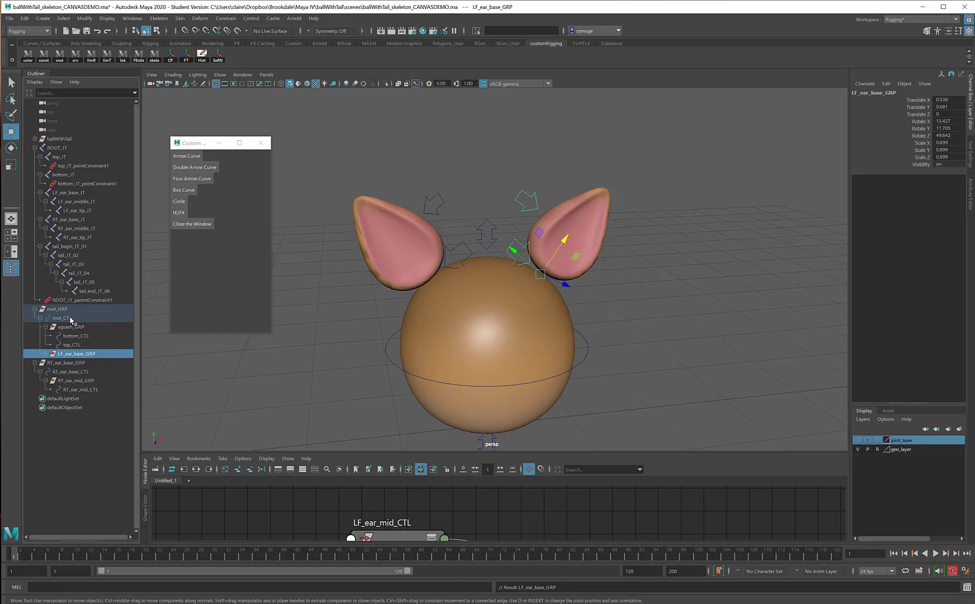
mouse_move(77, 346)
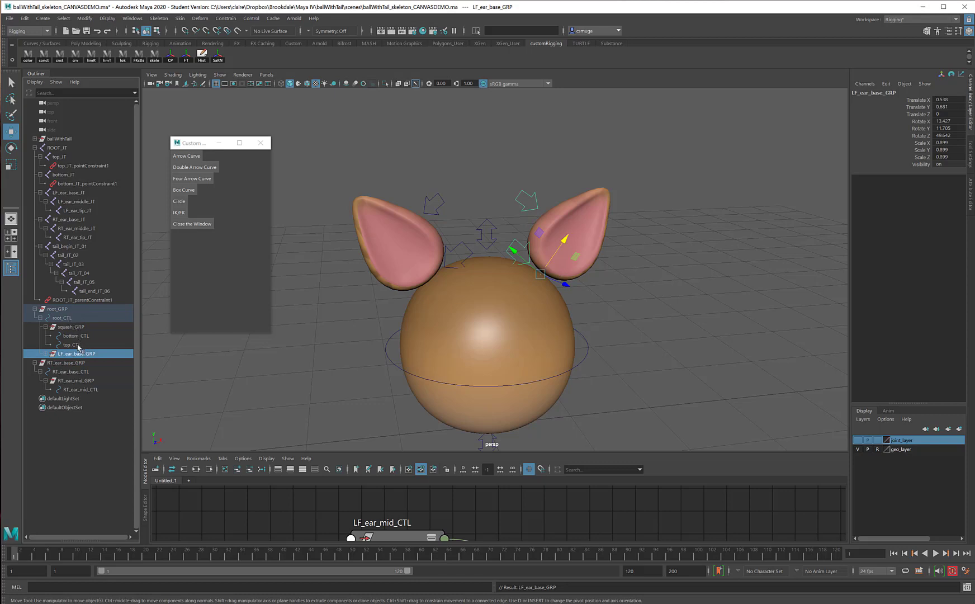
mouse_move(72, 369)
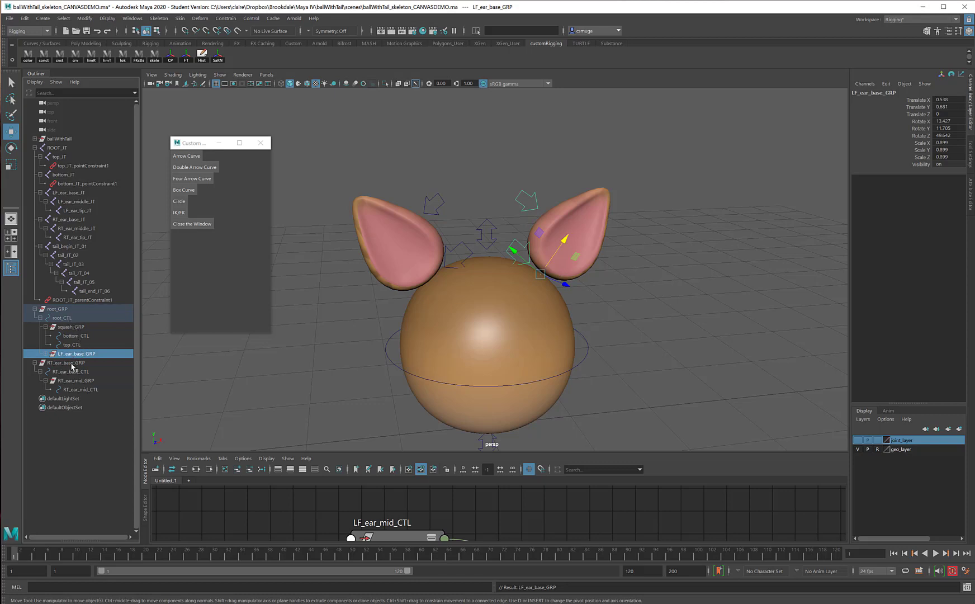
left_click(65, 363)
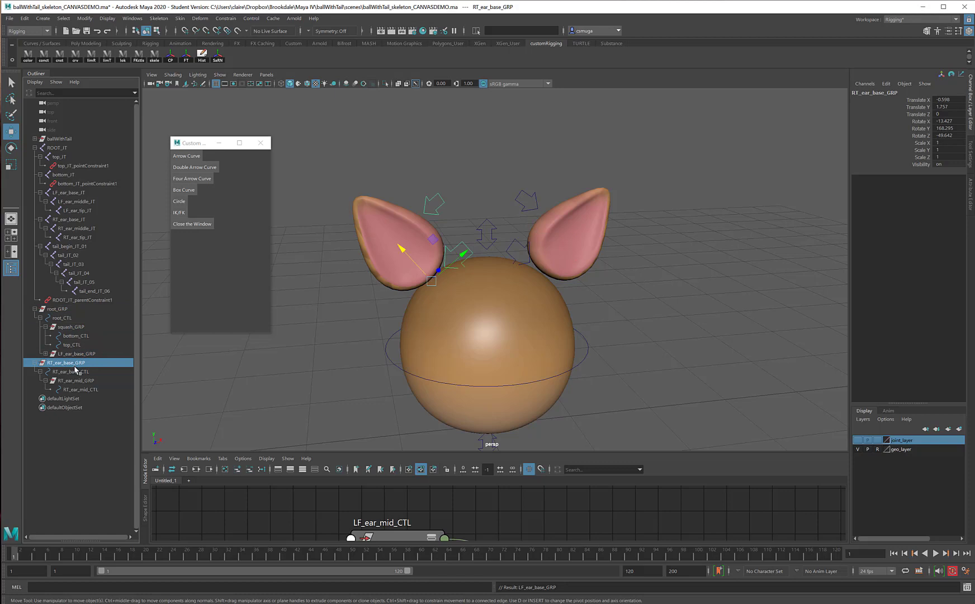
mouse_move(63, 367)
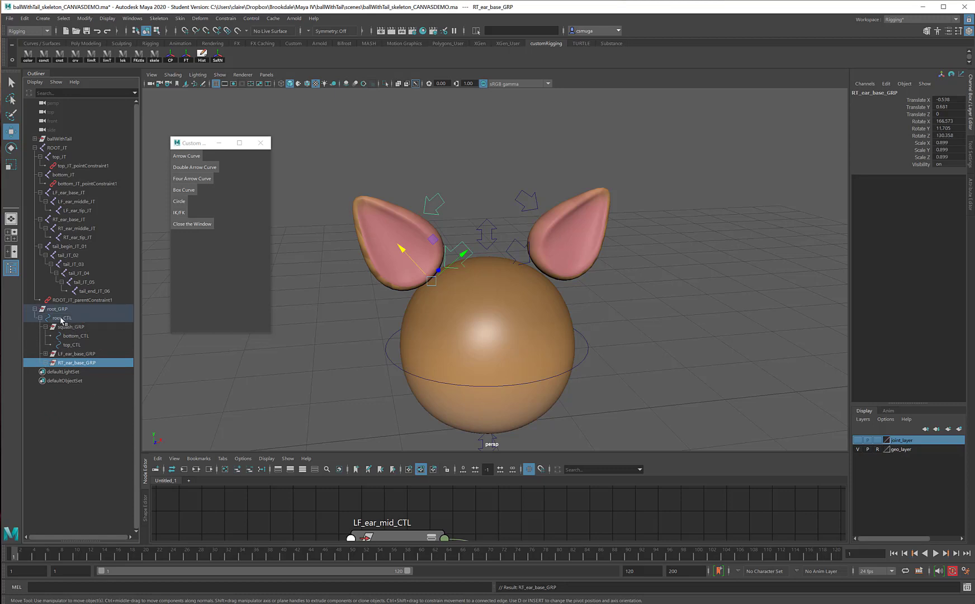
mouse_move(72, 320)
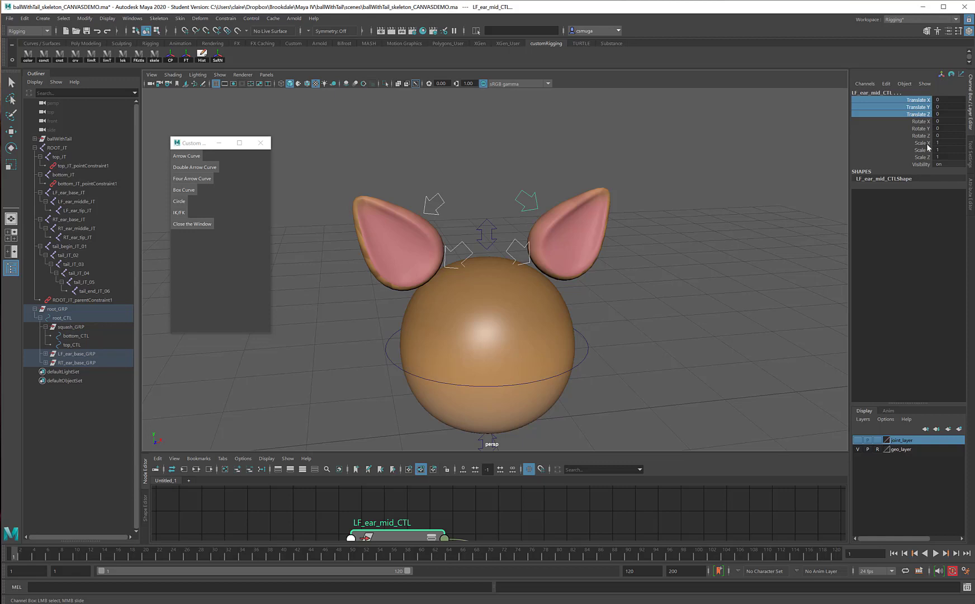
mouse_move(918, 150)
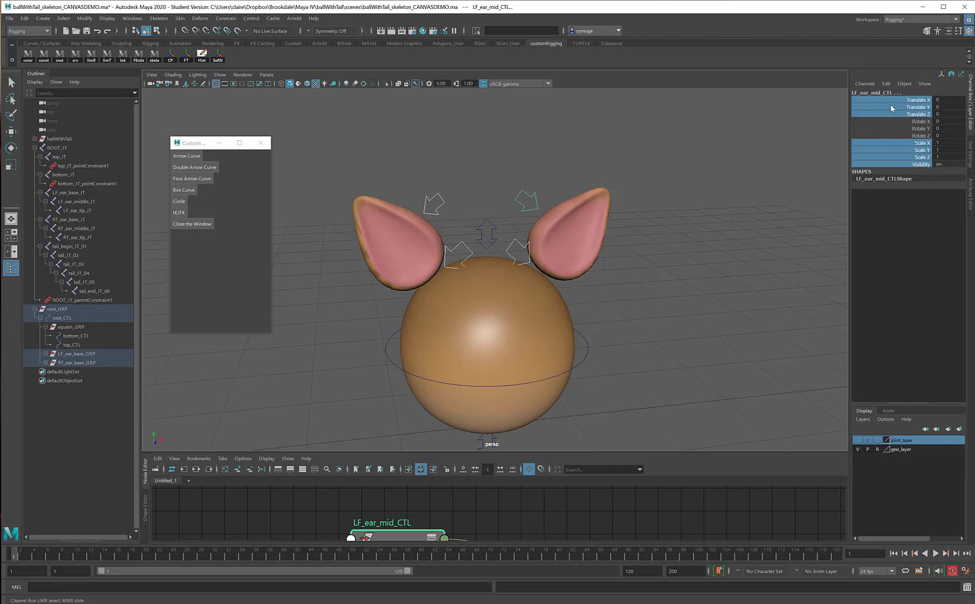
Lock and hide Translate, Scale and Visibility on LF_ear_mid_CTL, leaving rotation only.
right_click(891, 106)
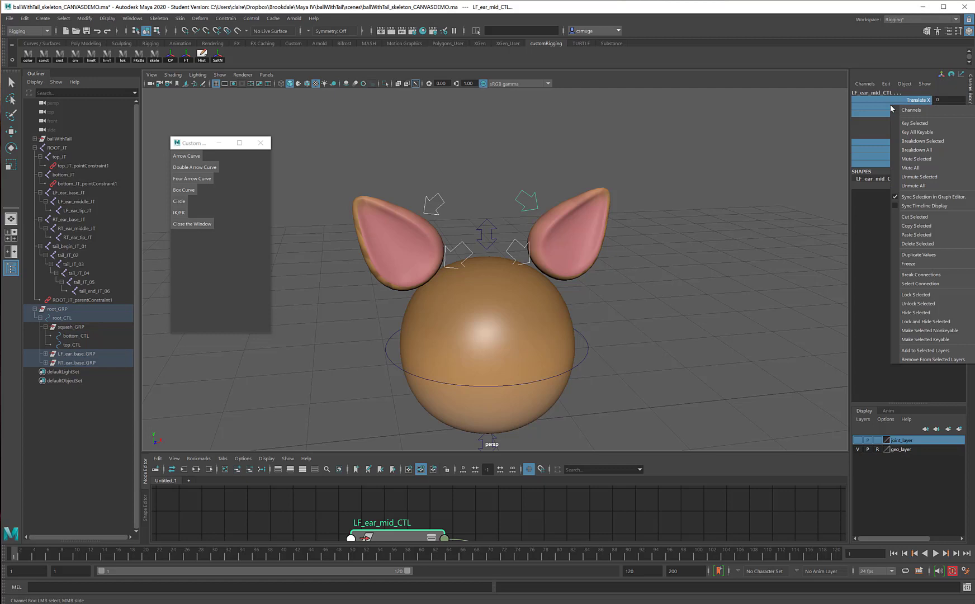
mouse_move(926, 321)
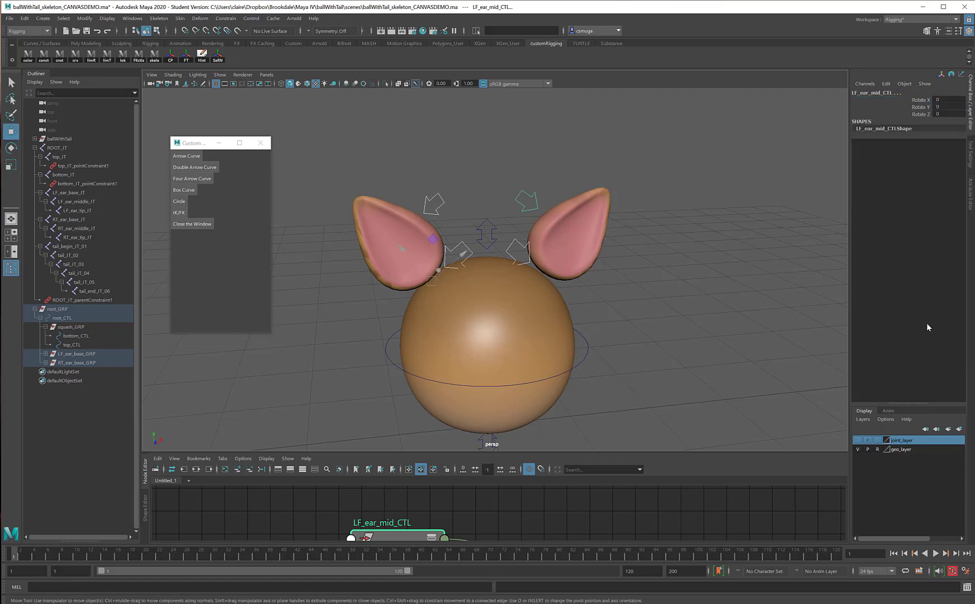
mouse_move(519, 244)
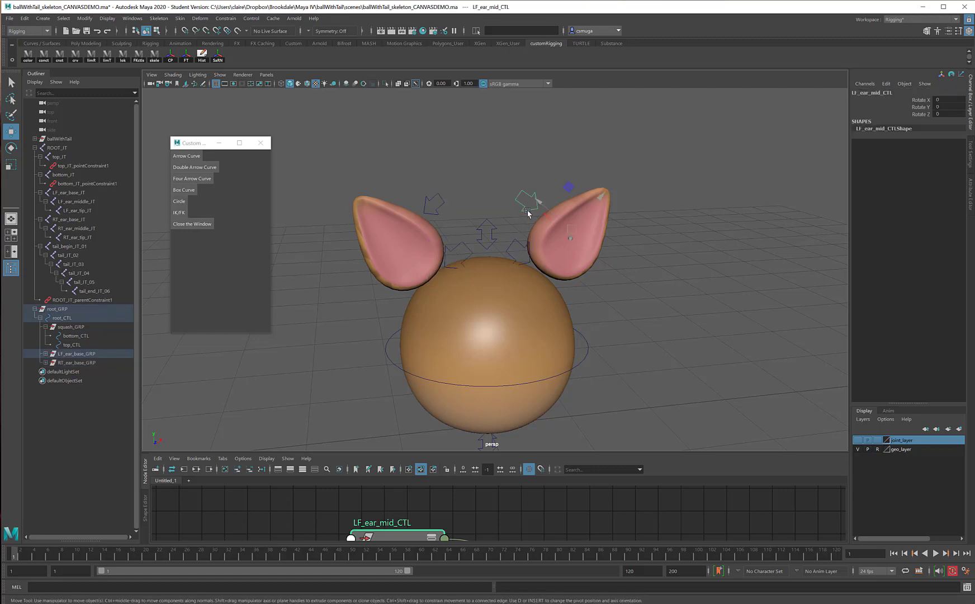
left_click_drag(547, 199, 563, 255)
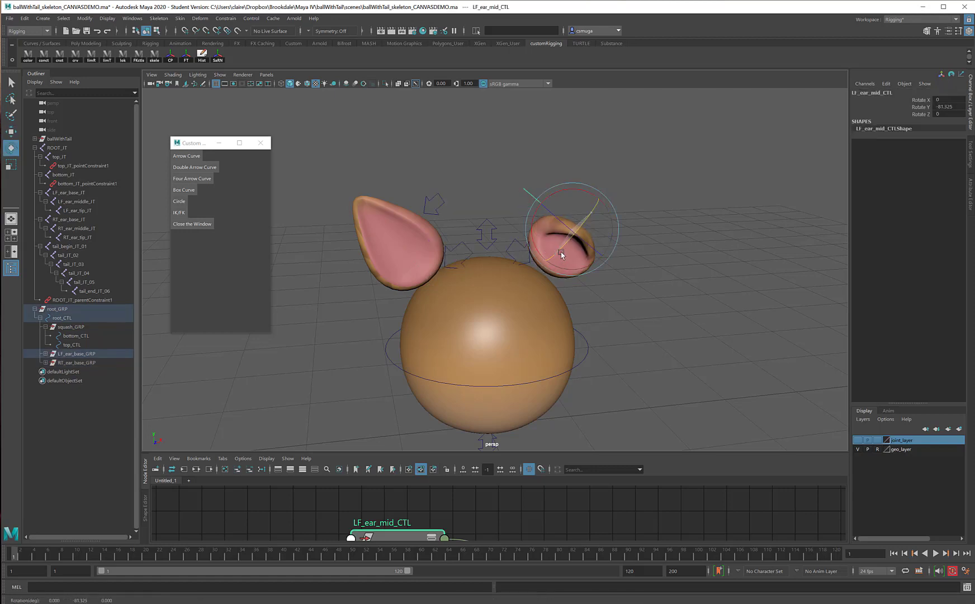
left_click_drag(561, 252, 554, 214)
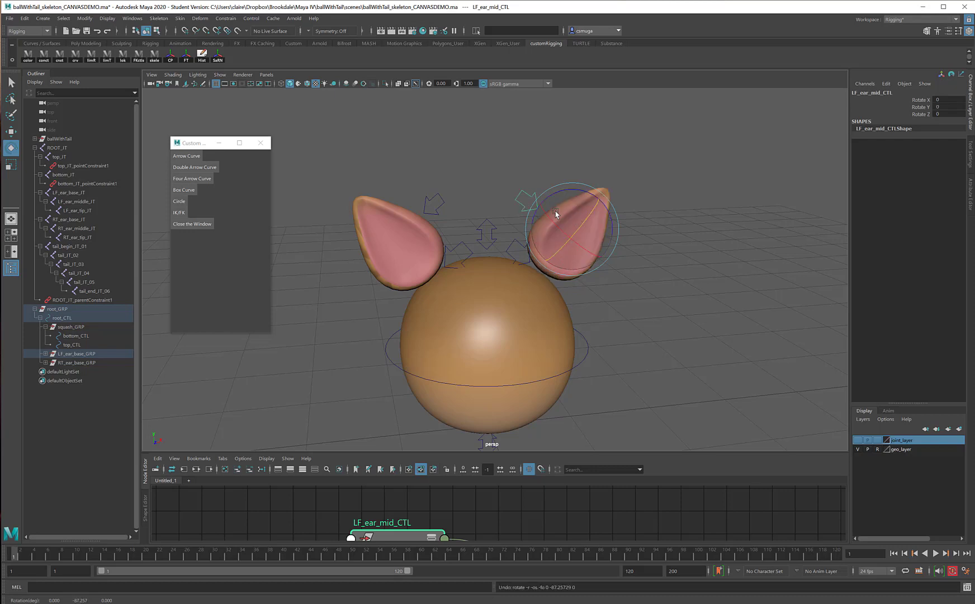
left_click_drag(556, 215, 622, 262)
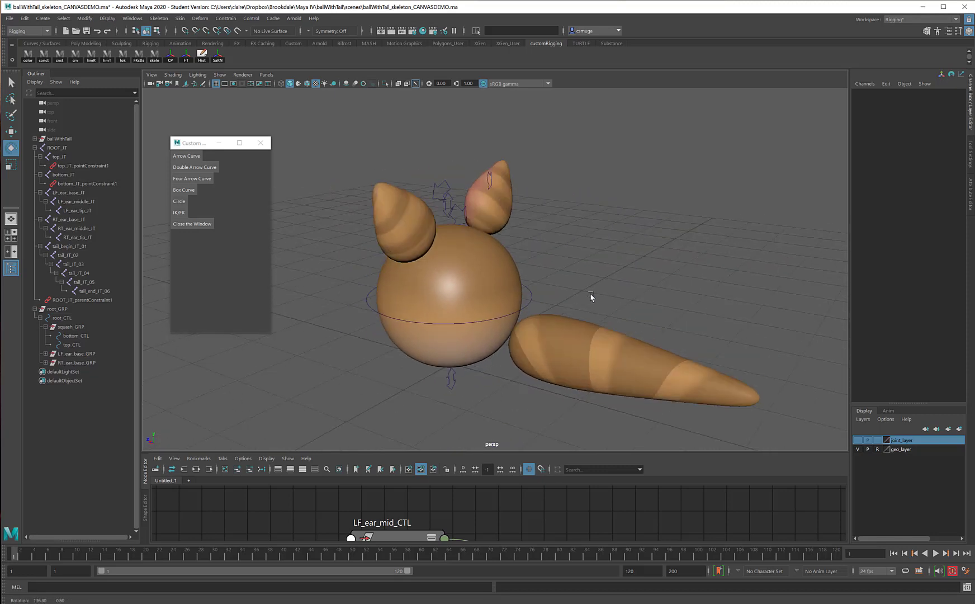
left_click_drag(590, 297, 639, 295)
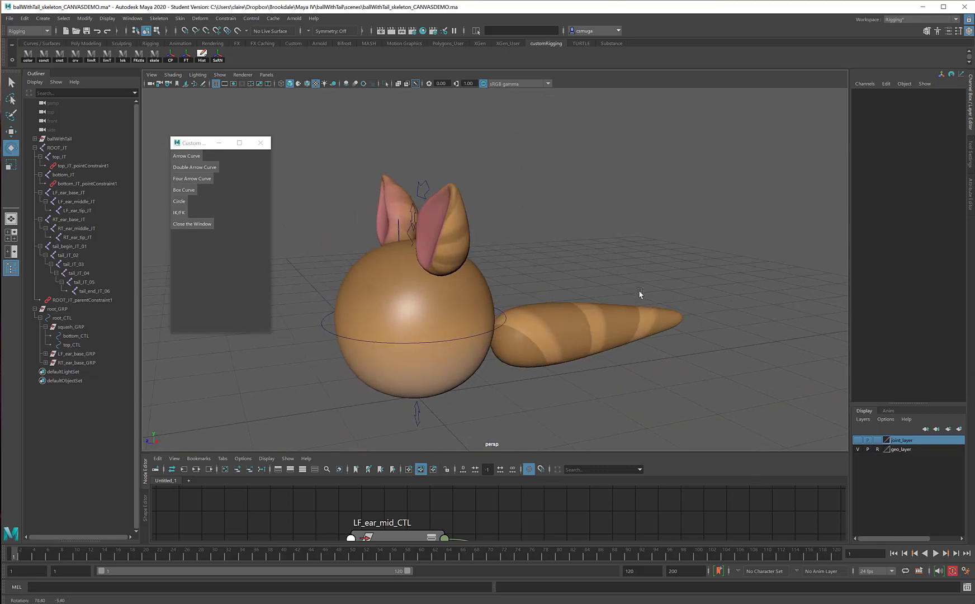